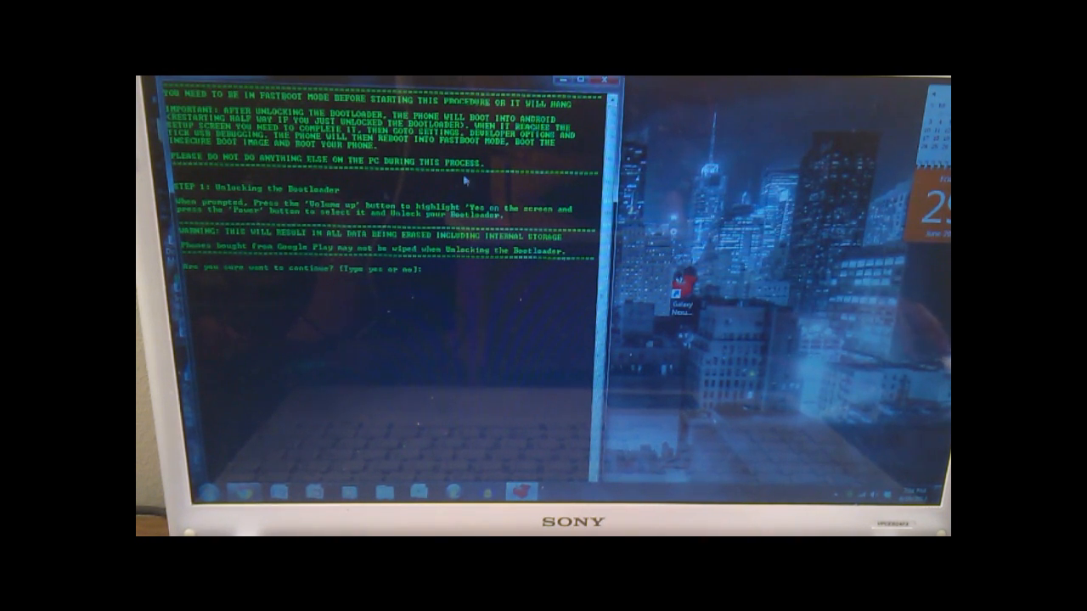
{"action": "mouse_move", "coordinate": [389, 144]}
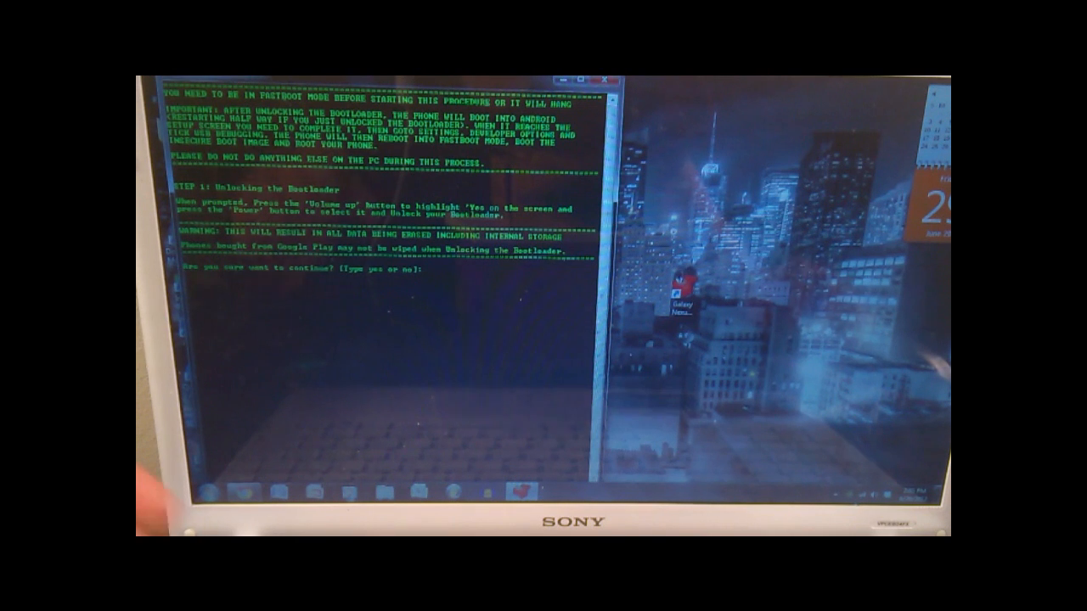
{"action": "type", "text": "y"}
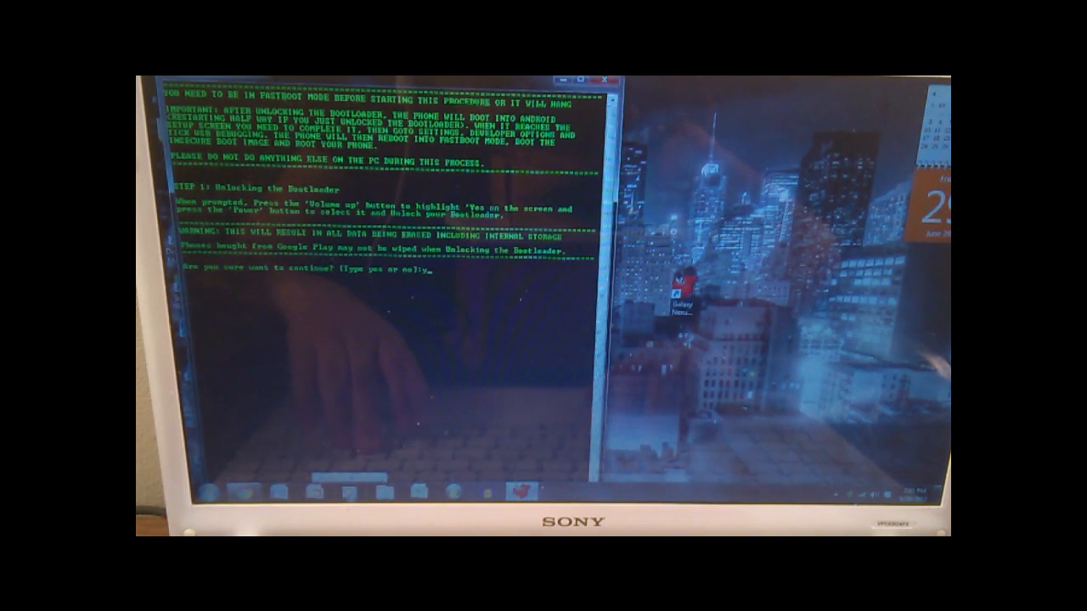
{"action": "type", "text": "es"}
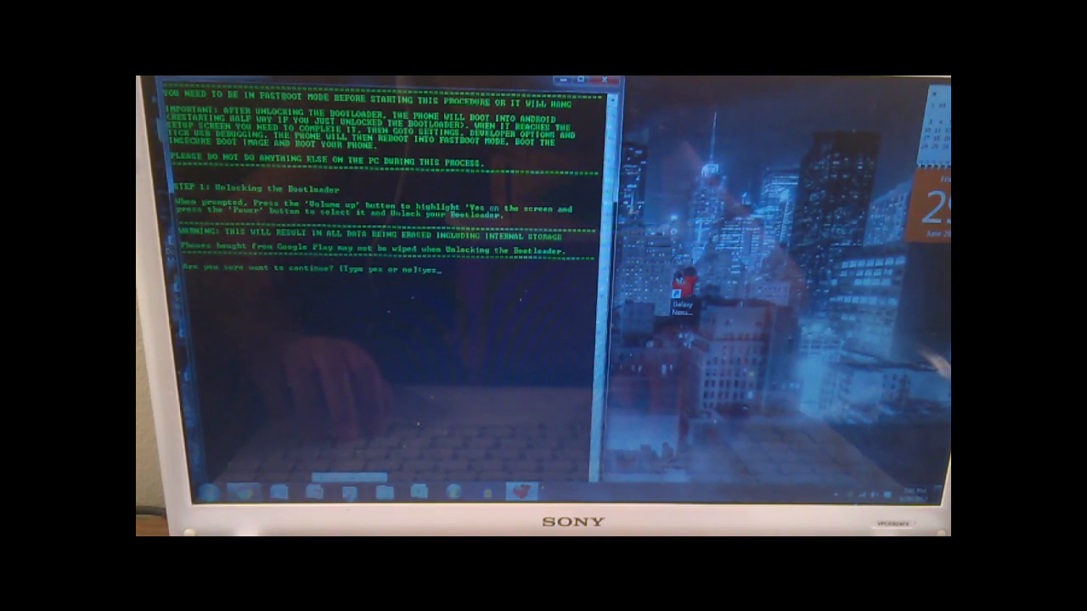